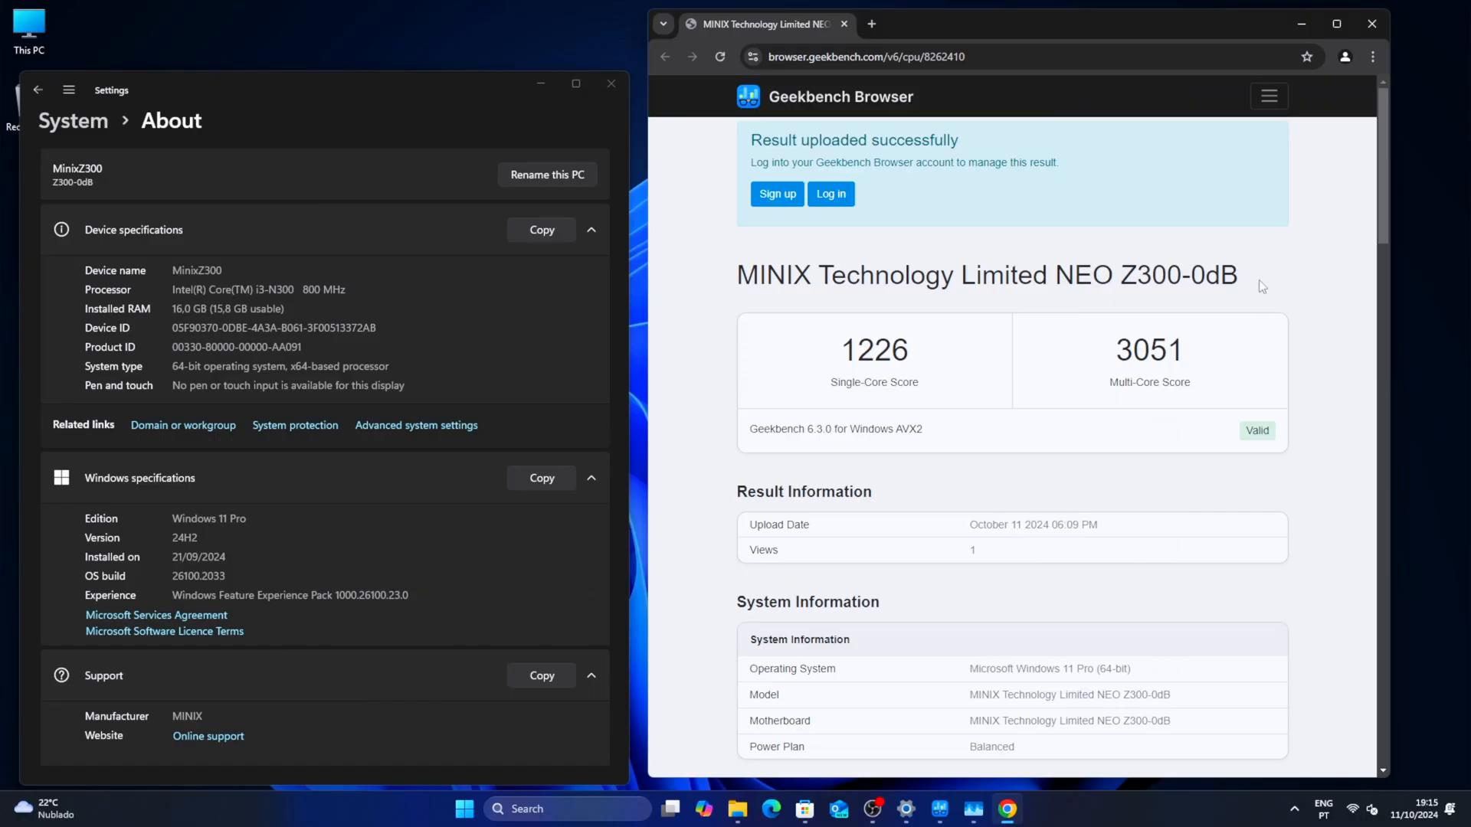
mouse_move(1109, 246)
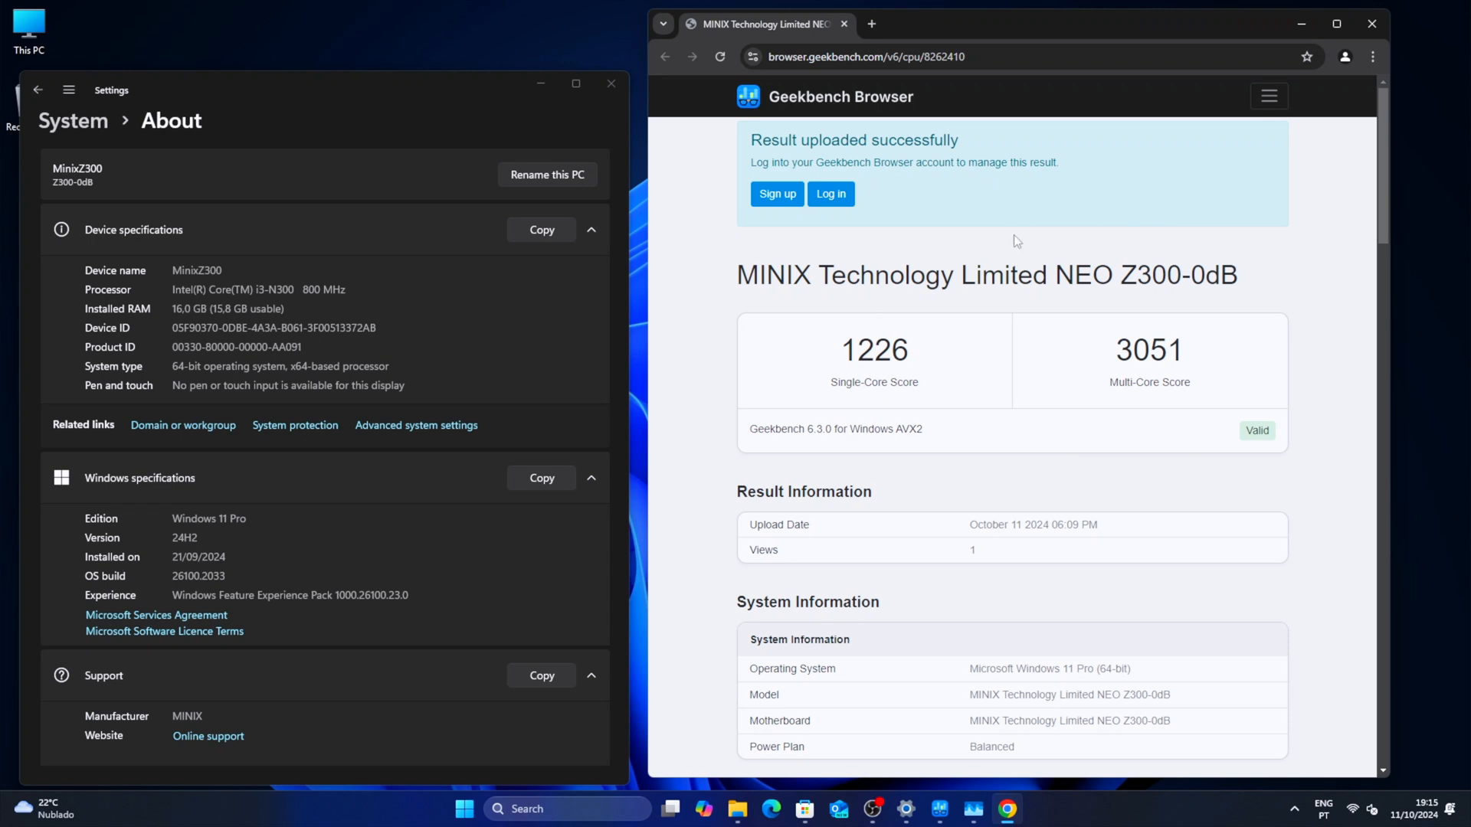
mouse_move(731, 260)
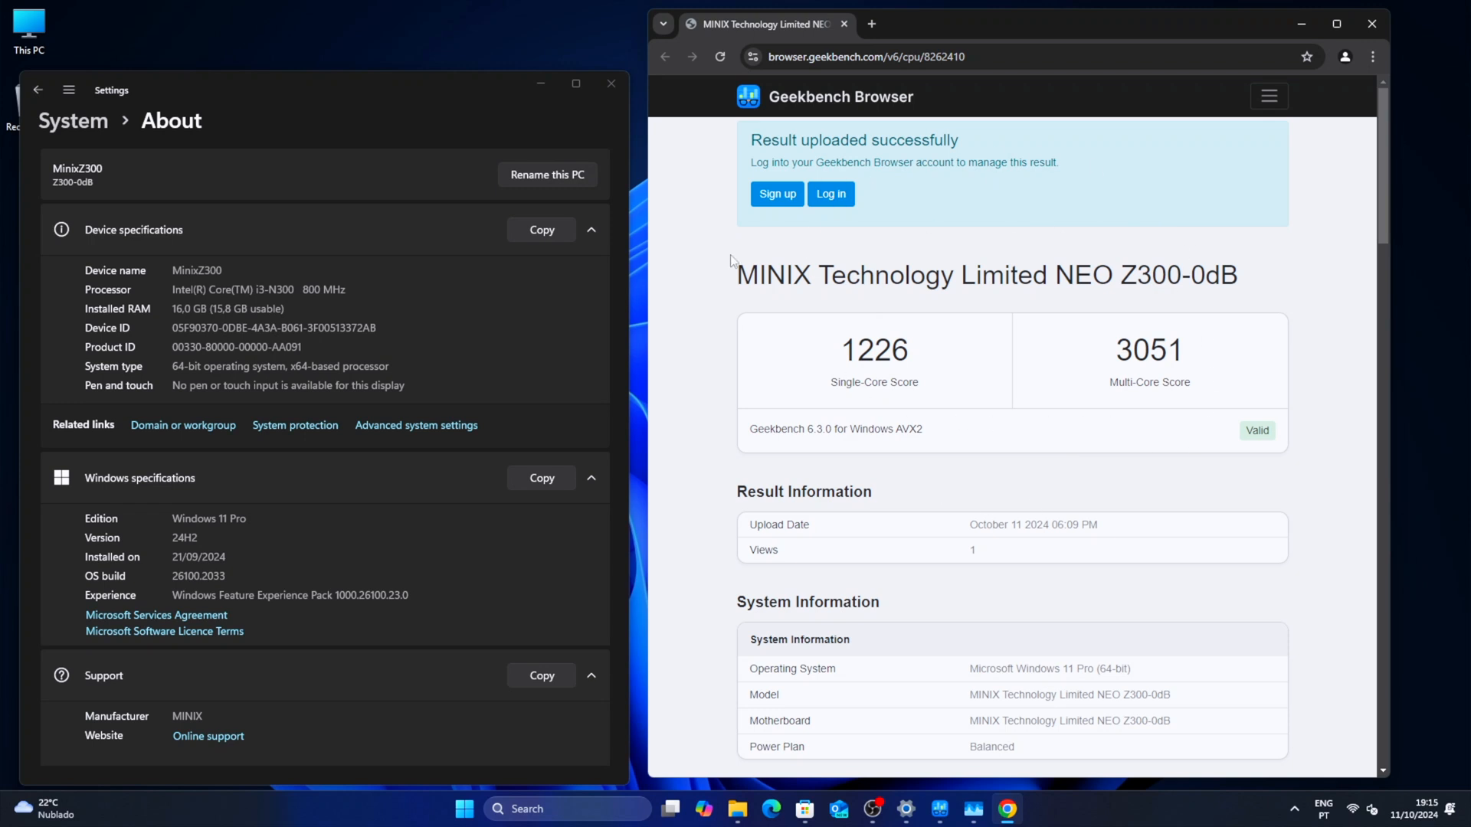